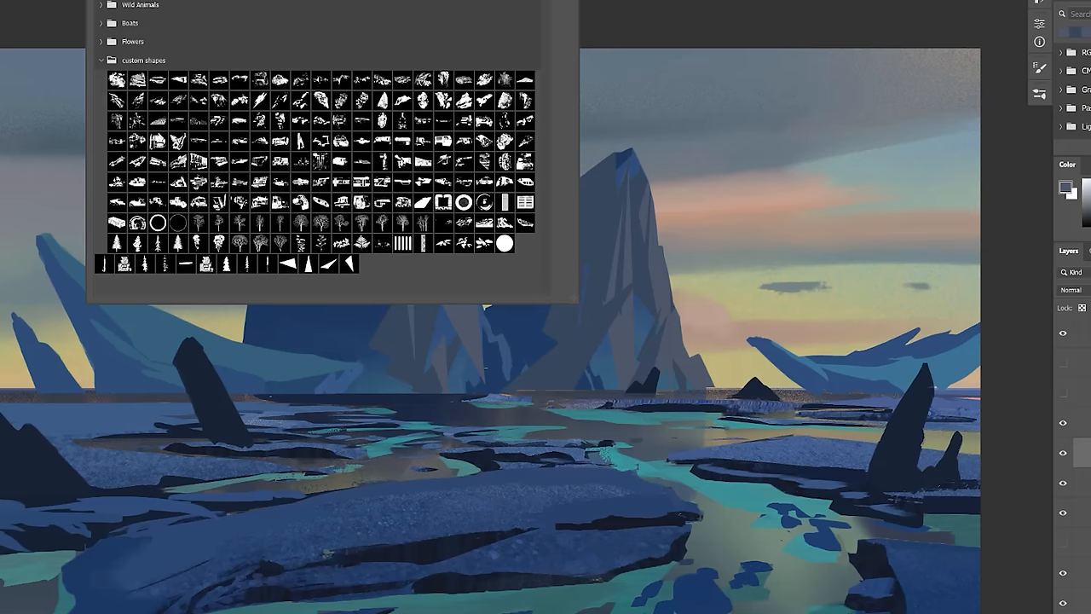
pyautogui.moveTo(435, 293)
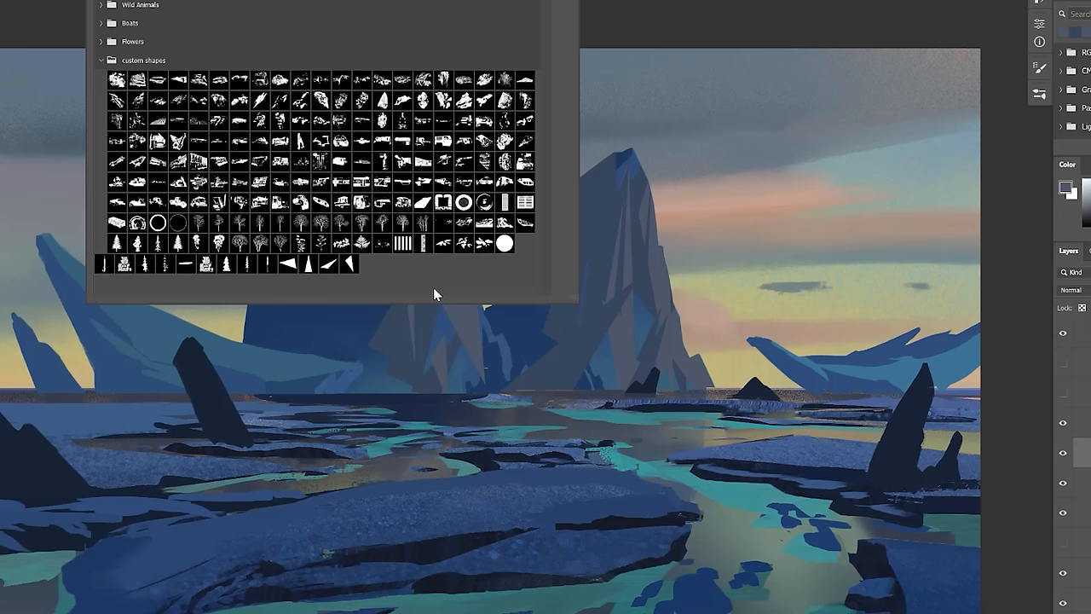